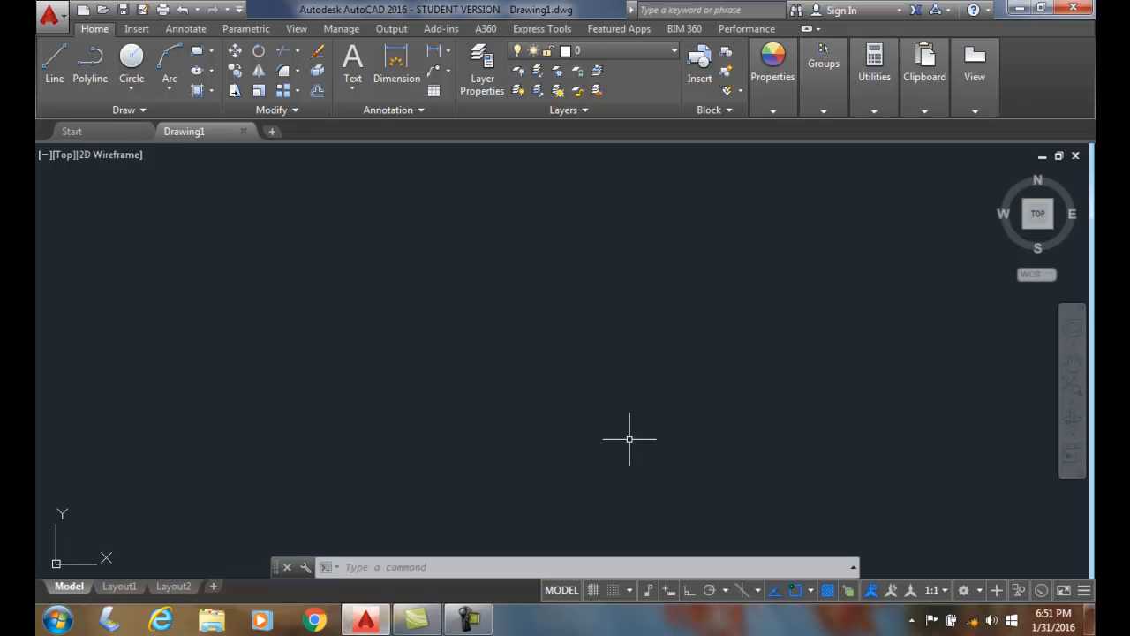
mouse_move(661, 433)
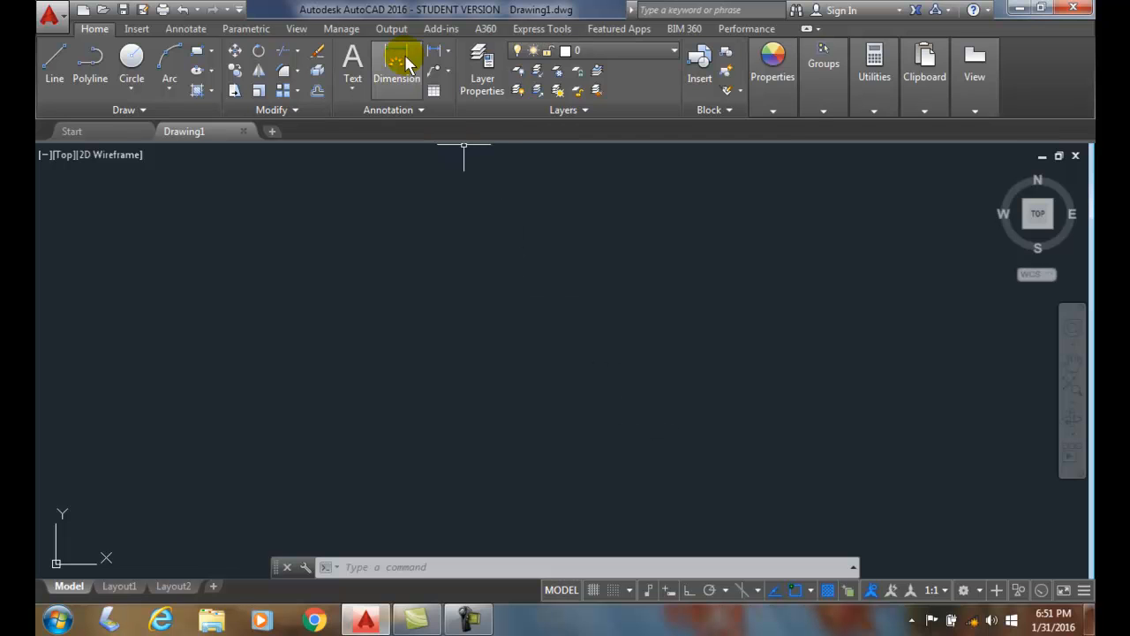
mouse_move(396, 62)
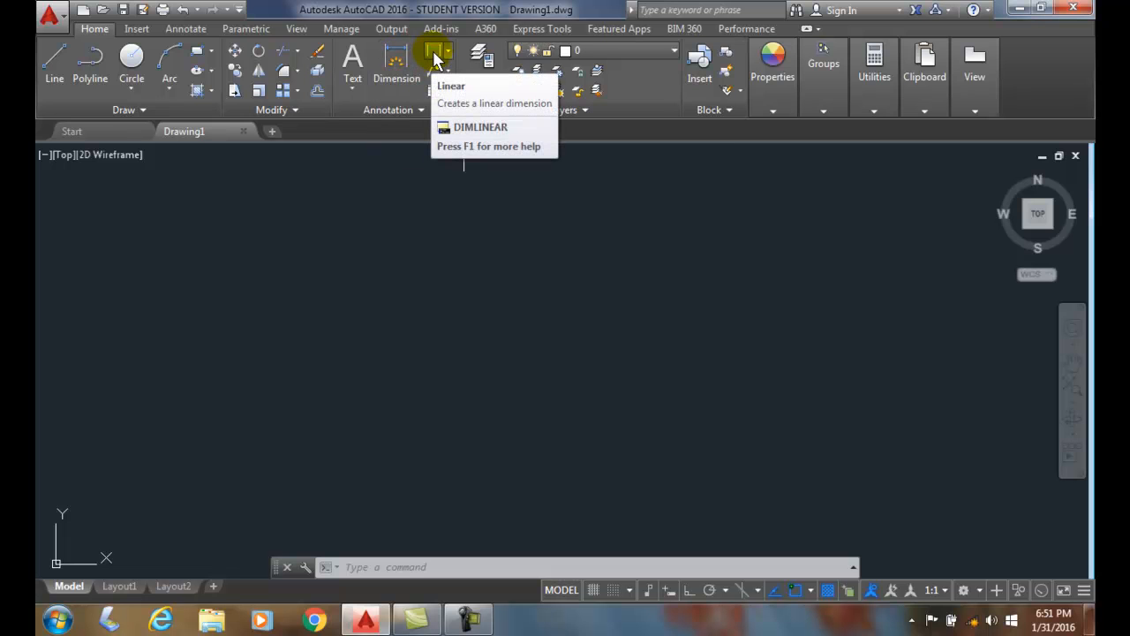
mouse_move(435, 55)
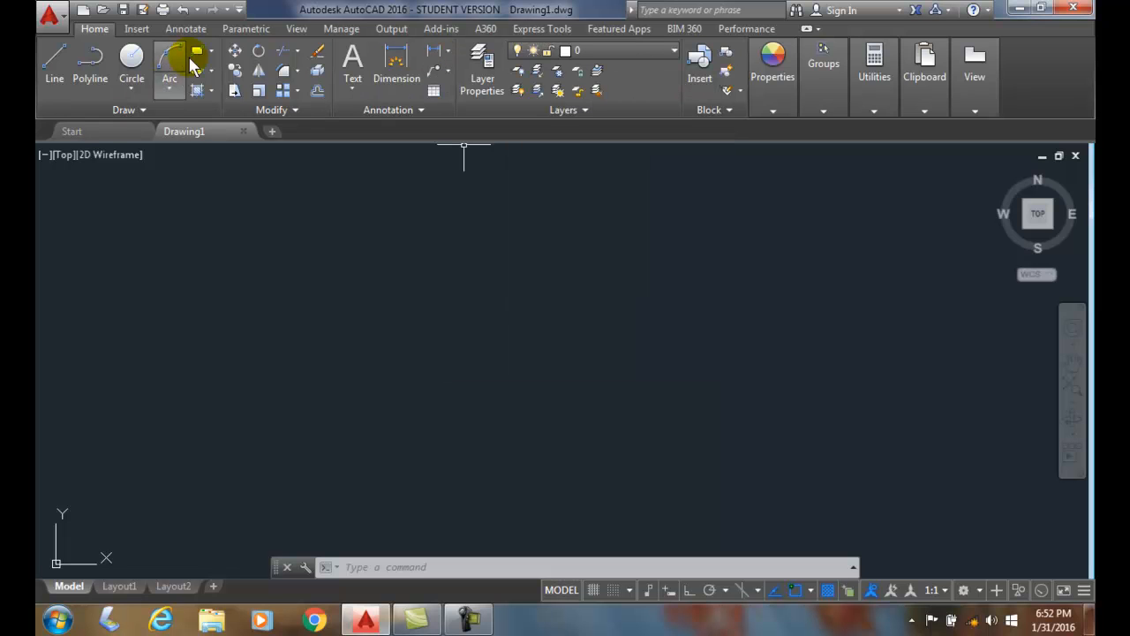
Show the Annotate tab and expand the dimension type list (linear, aligned, angular, radius, diameter)
click(186, 29)
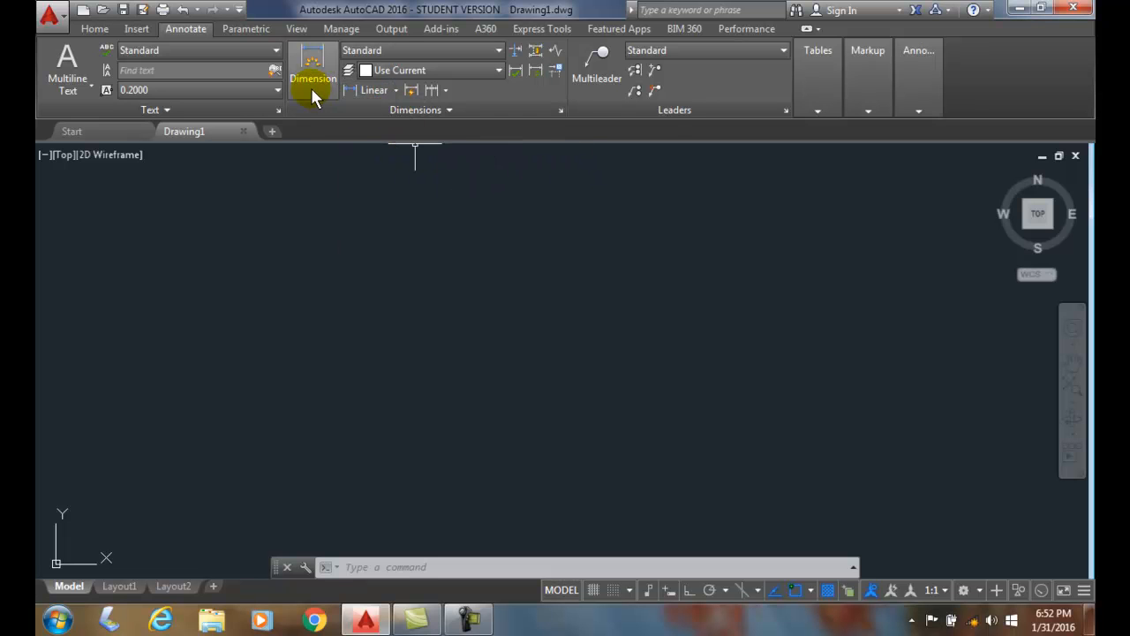
mouse_move(313, 79)
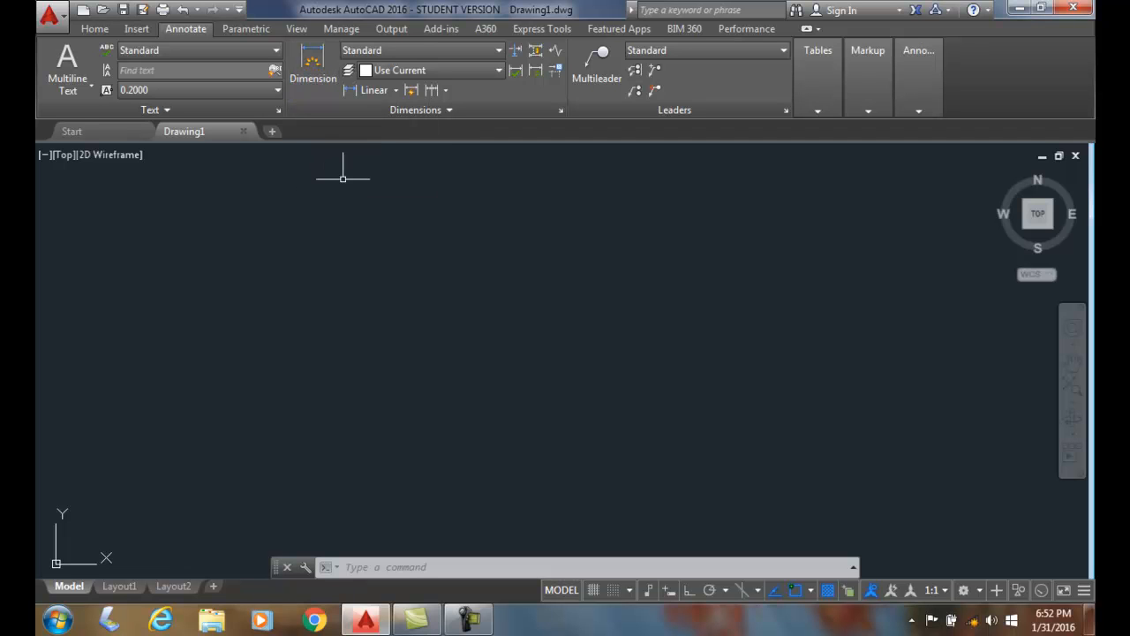
click(394, 90)
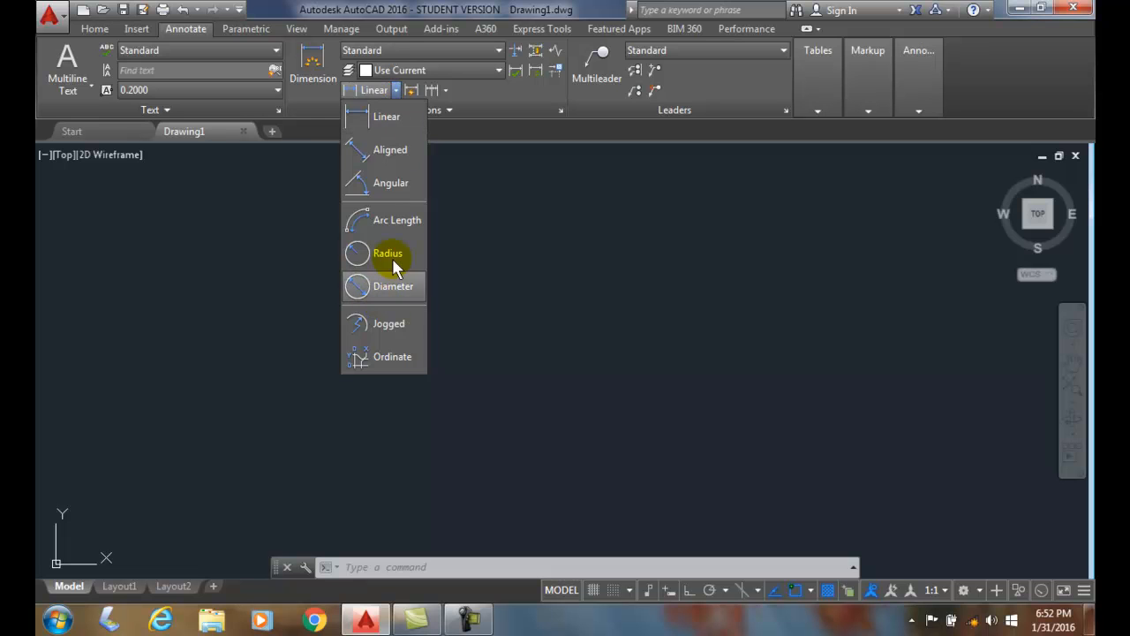
mouse_move(305, 93)
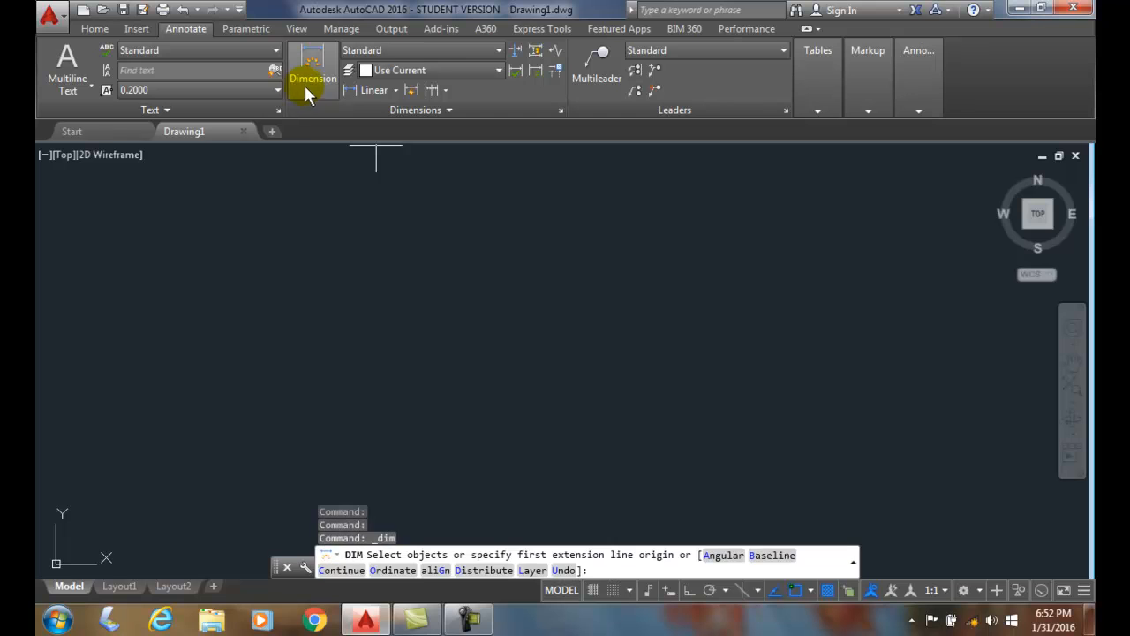
mouse_move(313, 84)
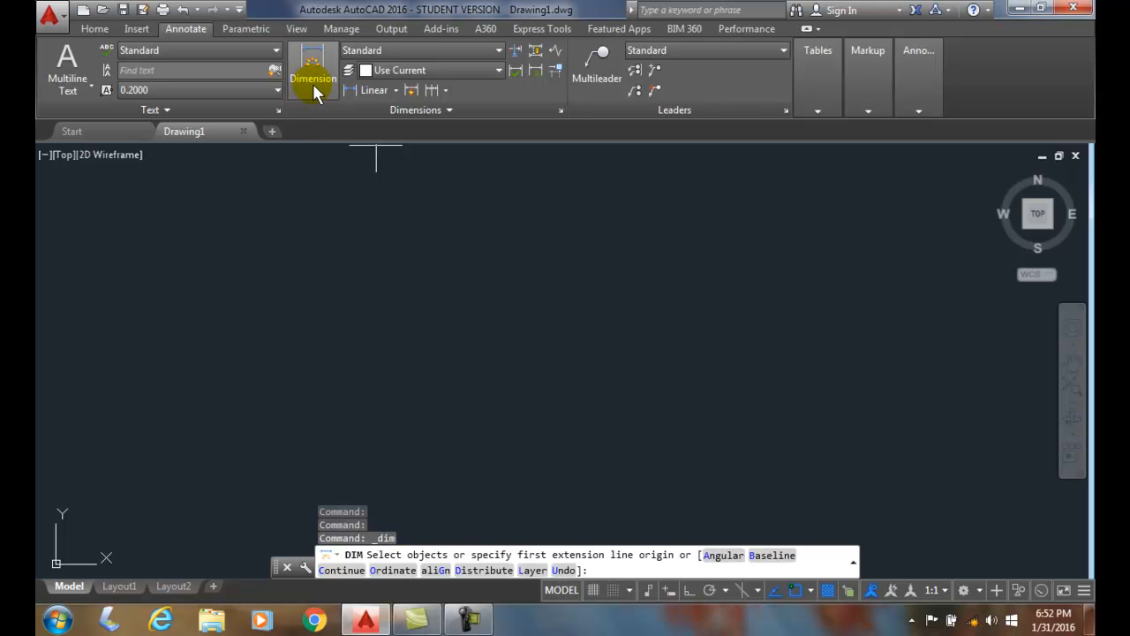
Cancel the running DIM command with Esc, leaving AutoCAD idle
key(Escape)
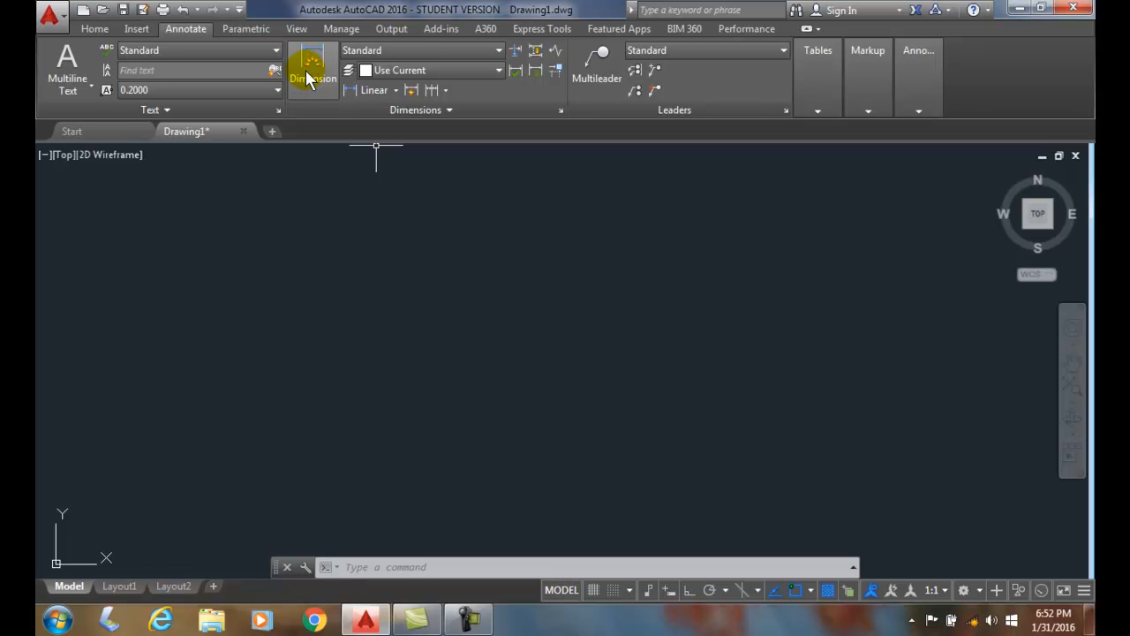
mouse_move(296, 110)
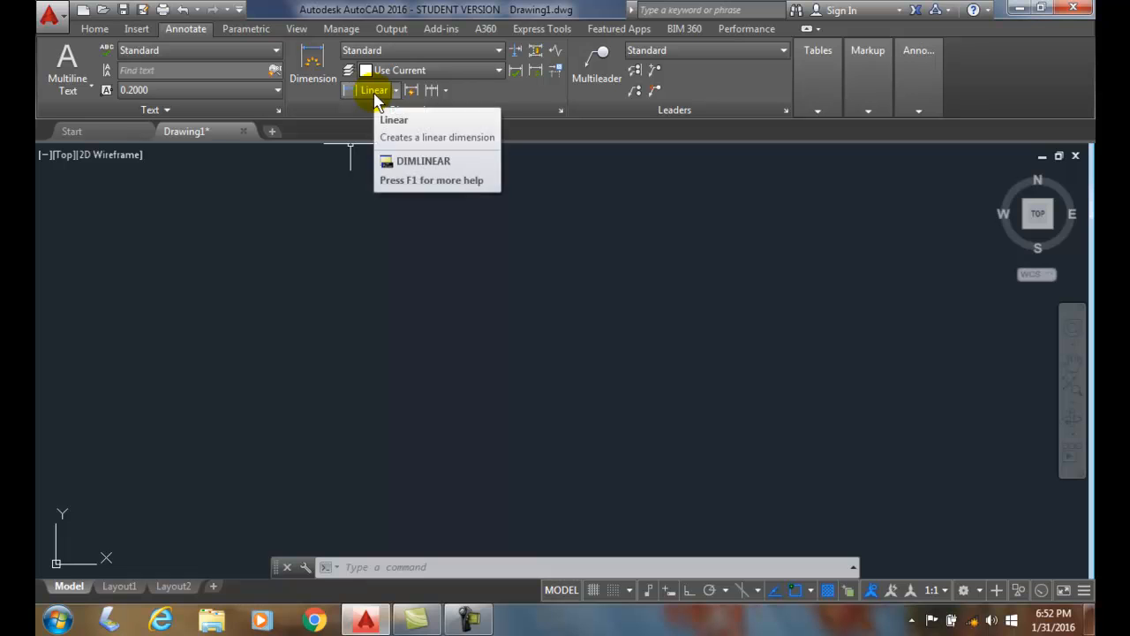
mouse_move(374, 90)
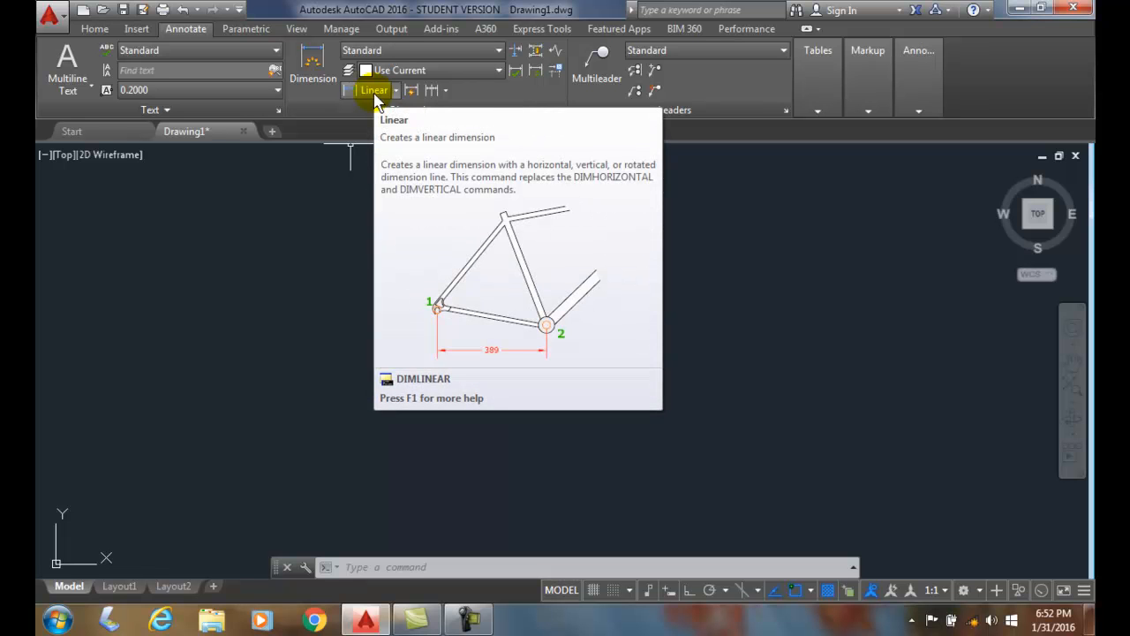